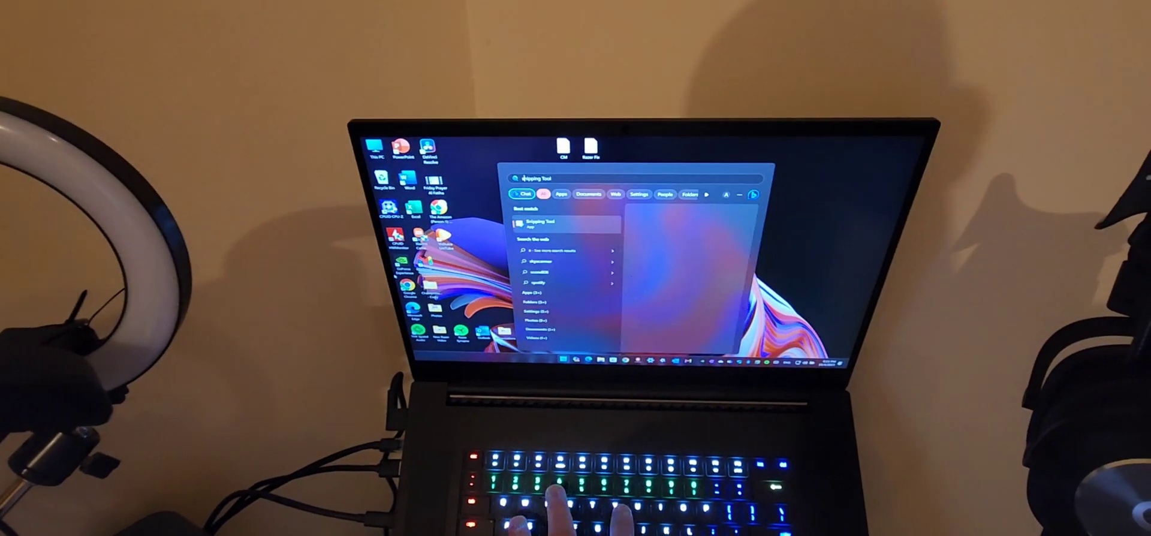
- Search Start for 'system information' and launch the System Information app
type("system information")
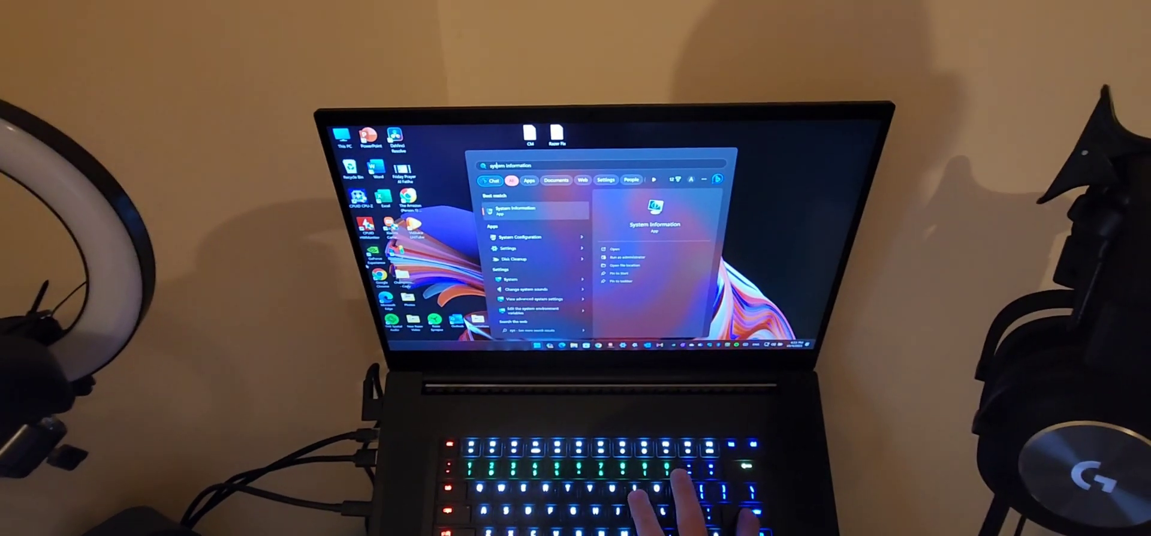
left_click(515, 211)
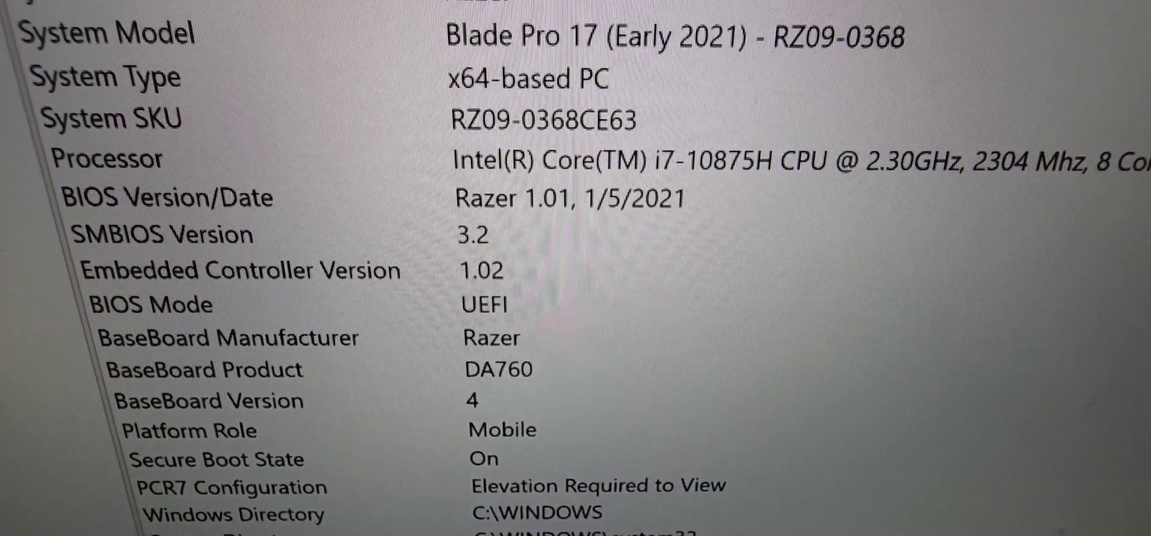
- Scroll the System Summary to the manufacturer, boot device, locale and HAL entries
scroll("down", 3)
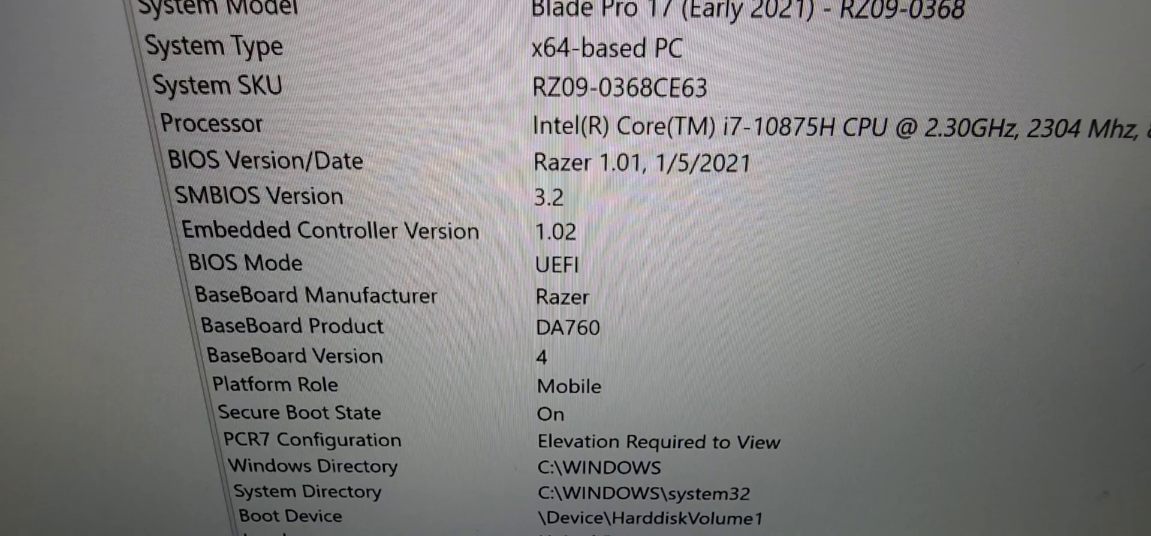
scroll("down", 3)
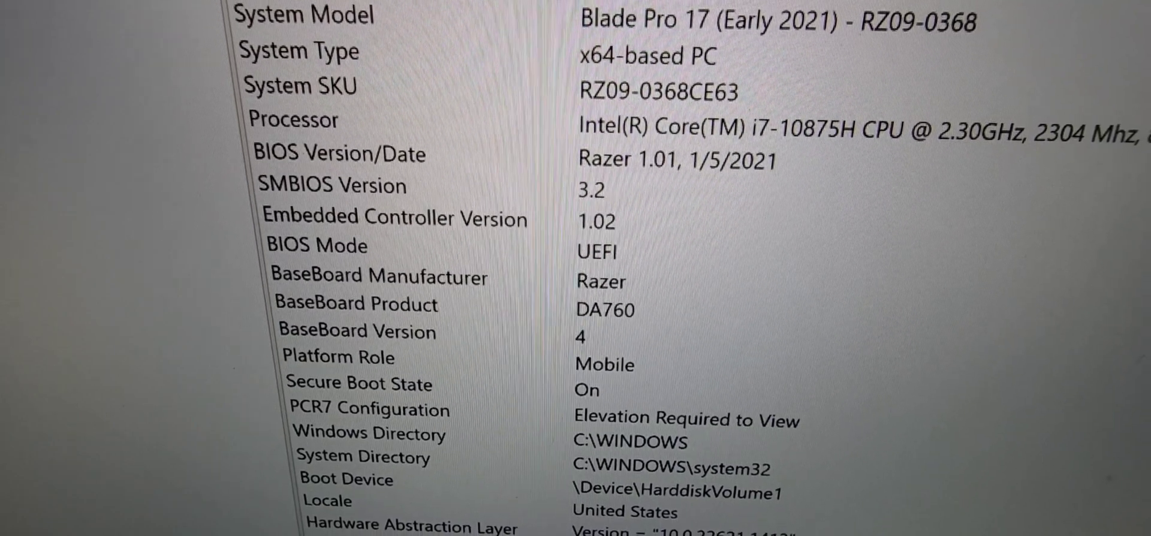
scroll("down", 3)
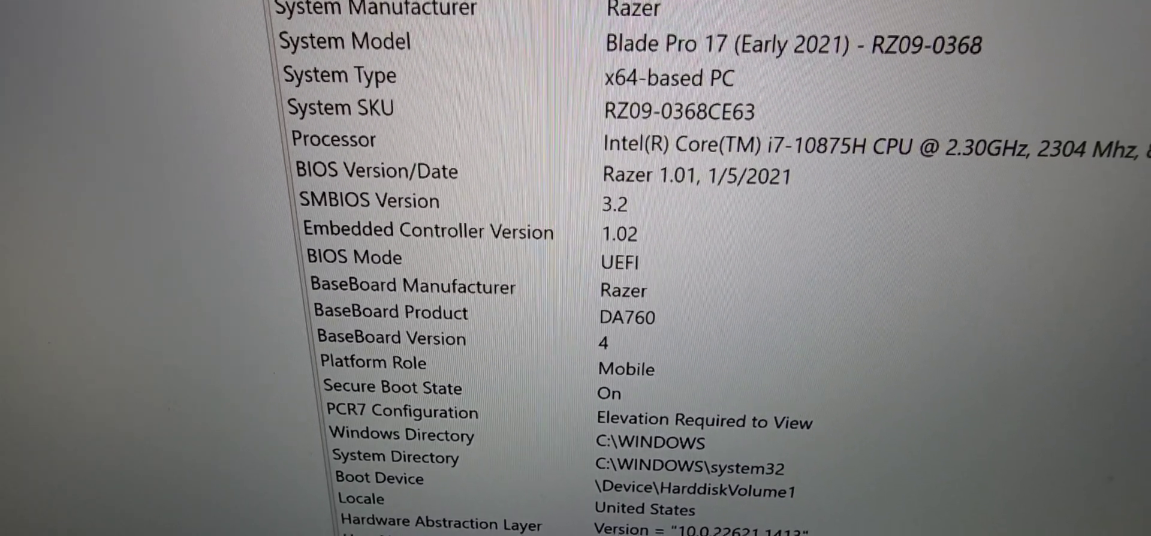